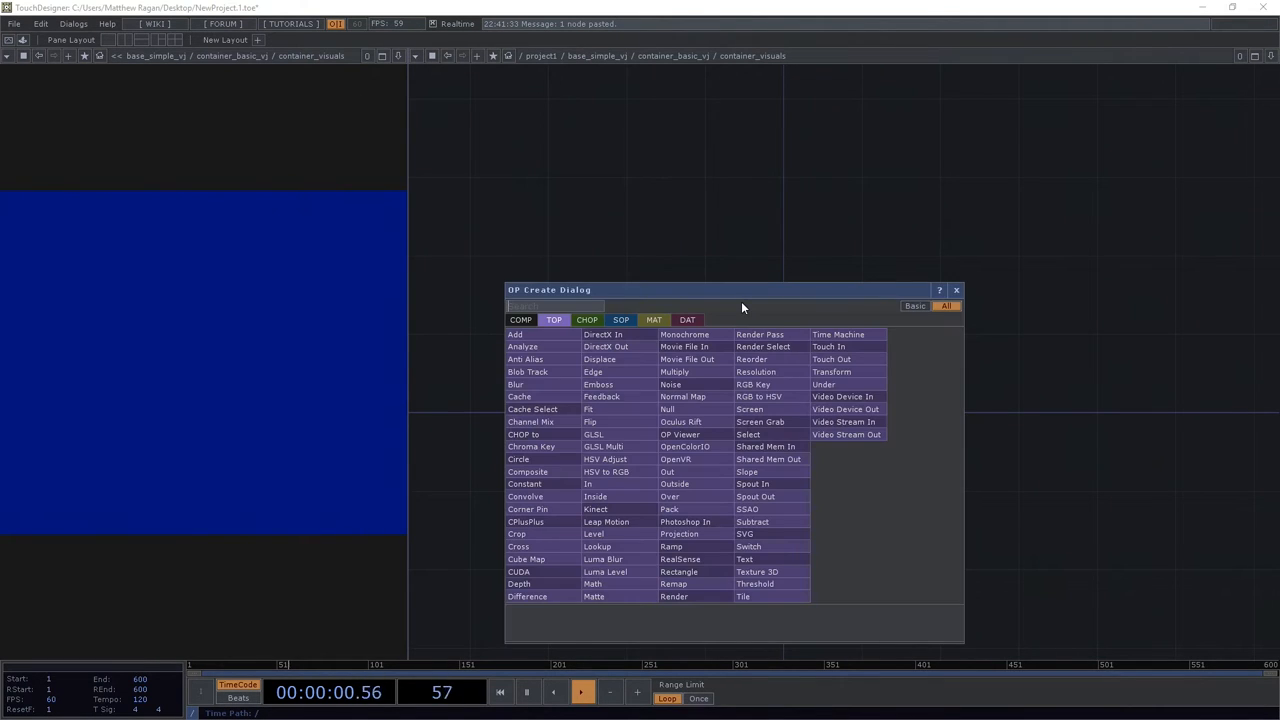
Search 'con' to place Container COMPs named container_realtime and container_deck_ctrl.
{"action": "type", "text": "container_deck_ctrl"}
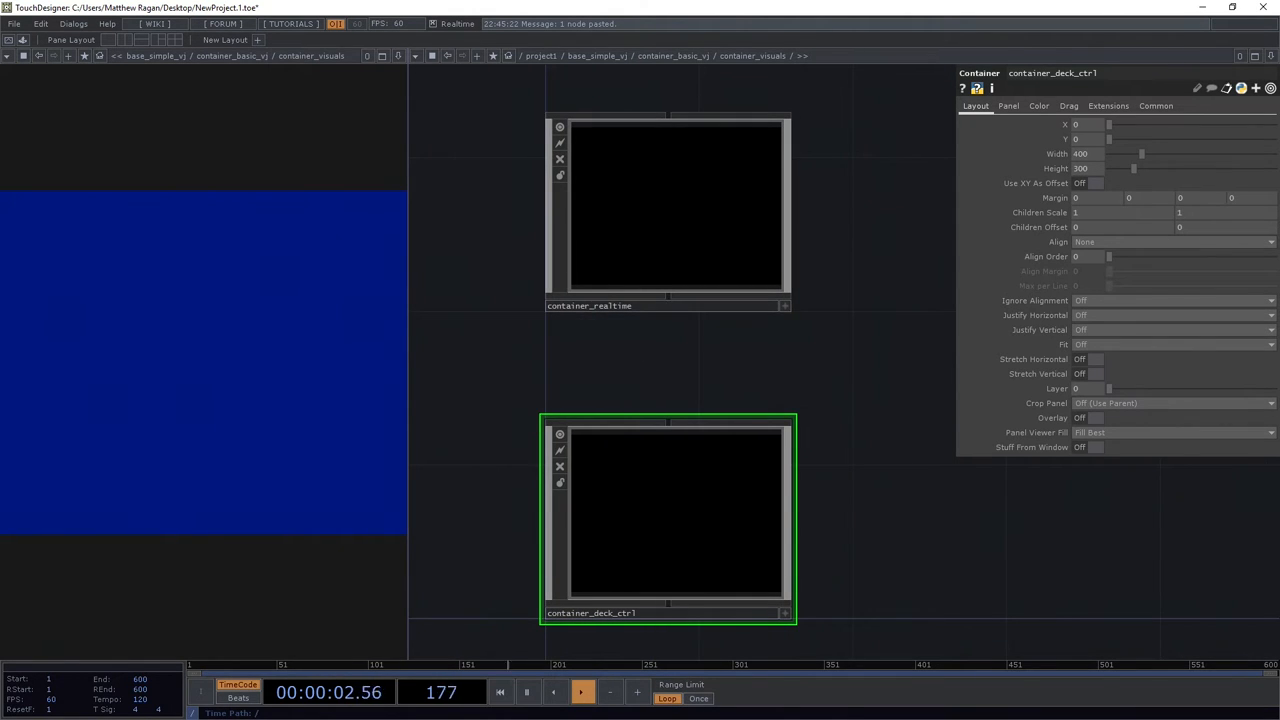
Edit container_realtime's Width and Height so the deck control becomes a thin horizontal strip.
{"action": "left_click", "coordinate": [670, 206]}
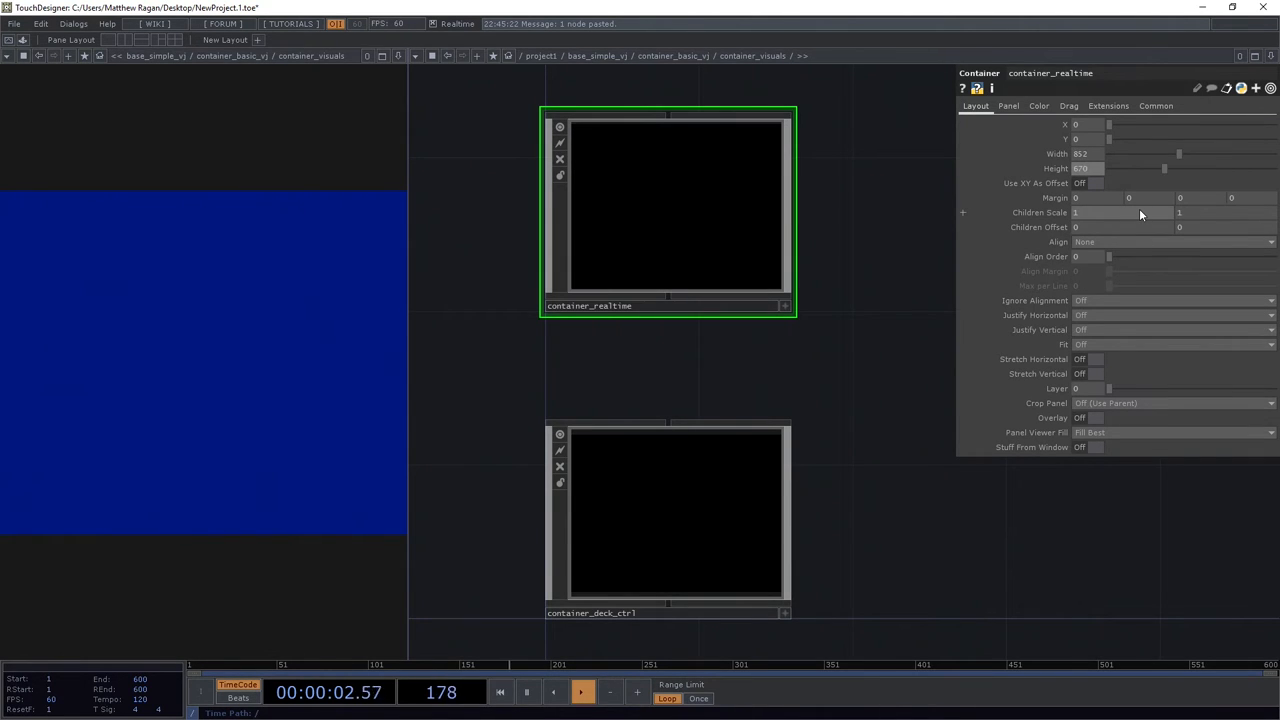
{"action": "left_click", "coordinate": [668, 512]}
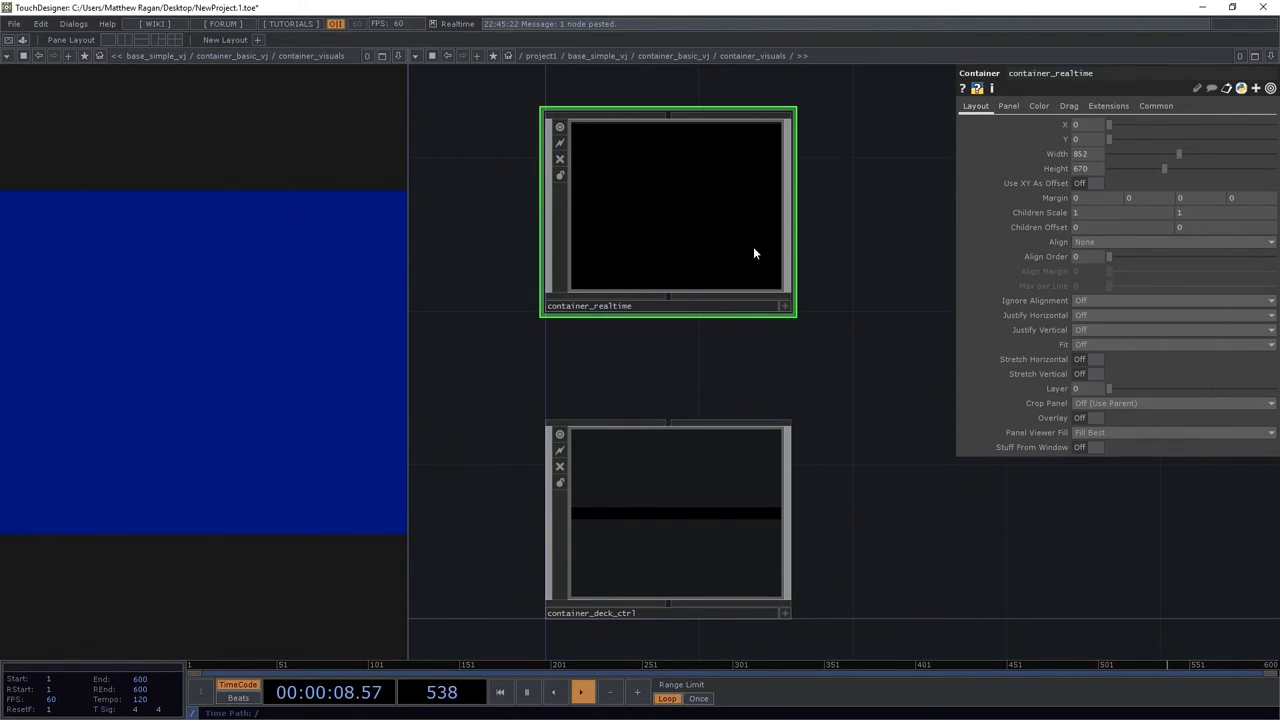
Set container_visuals Align to Layout Vertical Top to Bottom.
{"action": "left_click", "coordinate": [668, 516]}
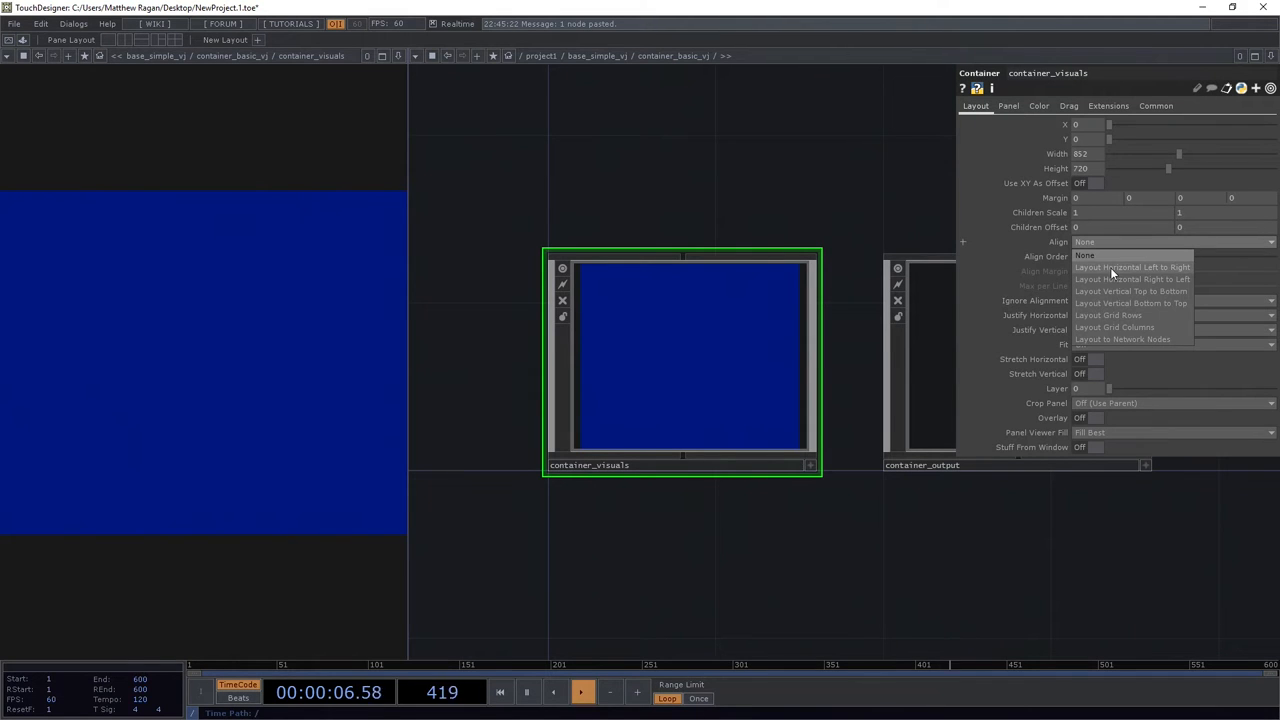
{"action": "left_click", "coordinate": [1128, 292]}
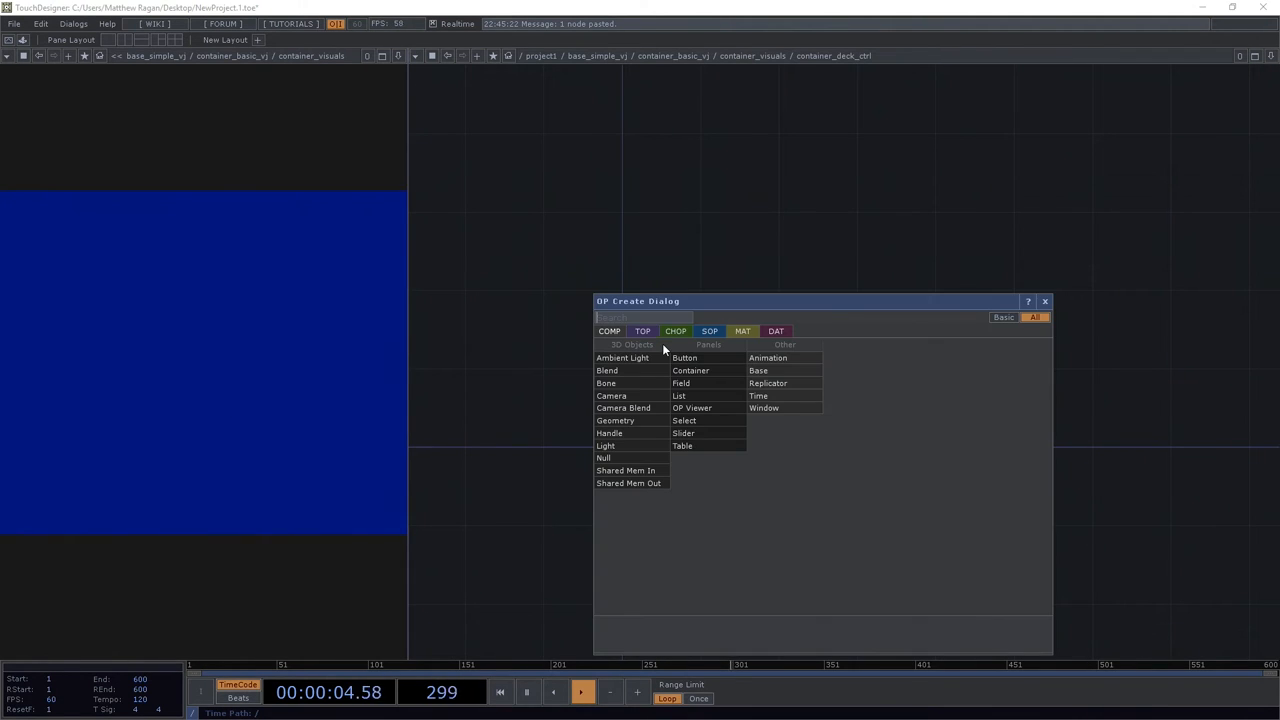
Place Button COMPs button1 and button2 side by side inside container_deck_ctrl.
{"action": "left_click", "coordinate": [684, 356]}
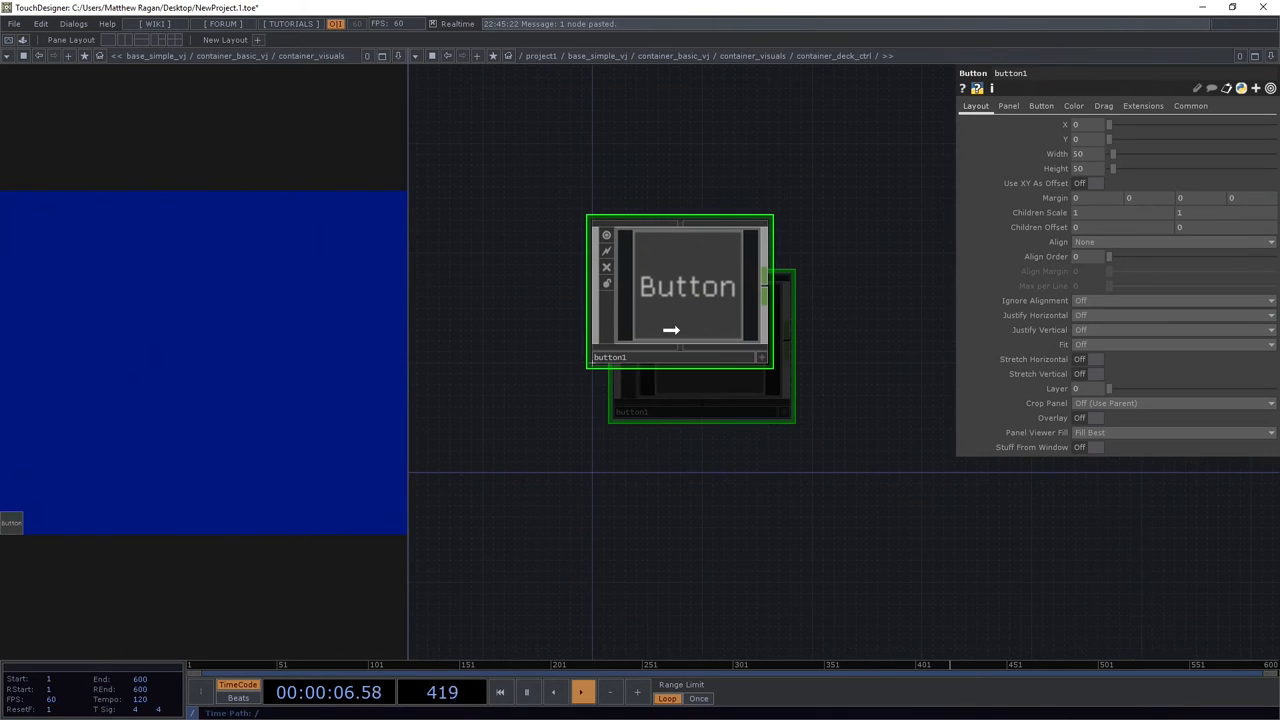
{"action": "left_click_drag", "start_coordinate": [680, 290], "coordinate": [632, 400]}
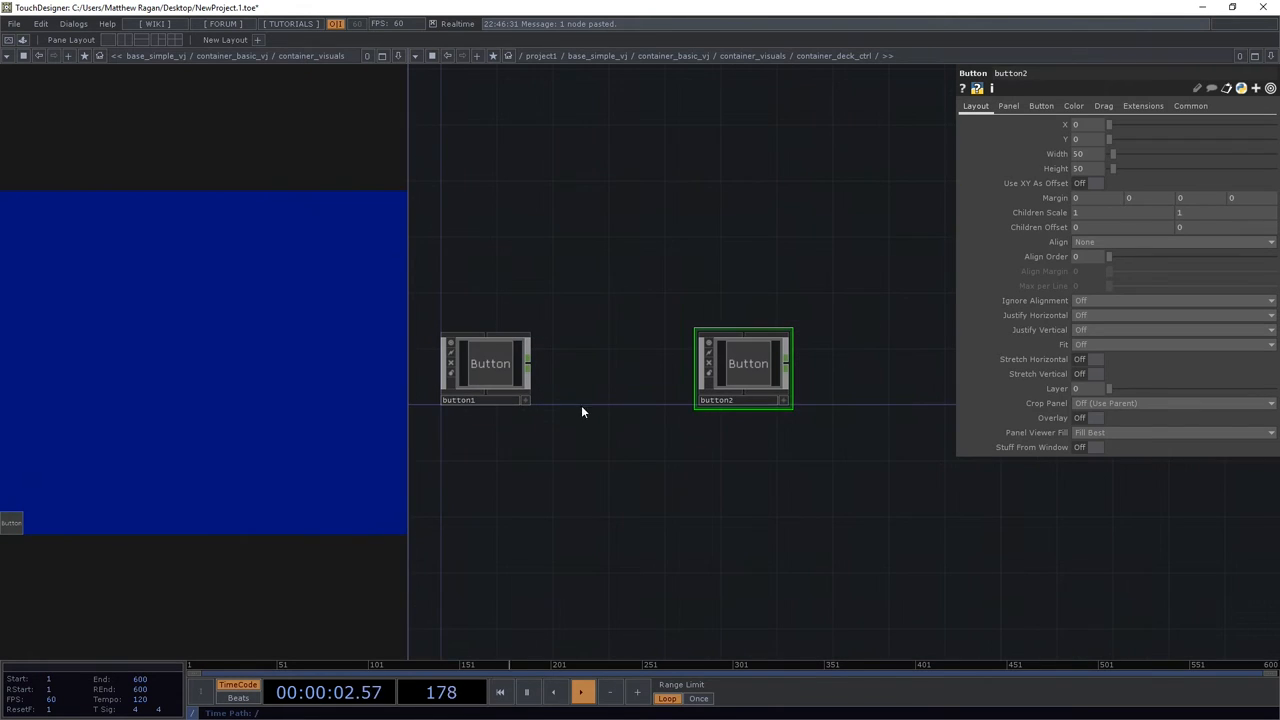
{"action": "left_click_drag", "start_coordinate": [584, 412], "coordinate": [610, 436]}
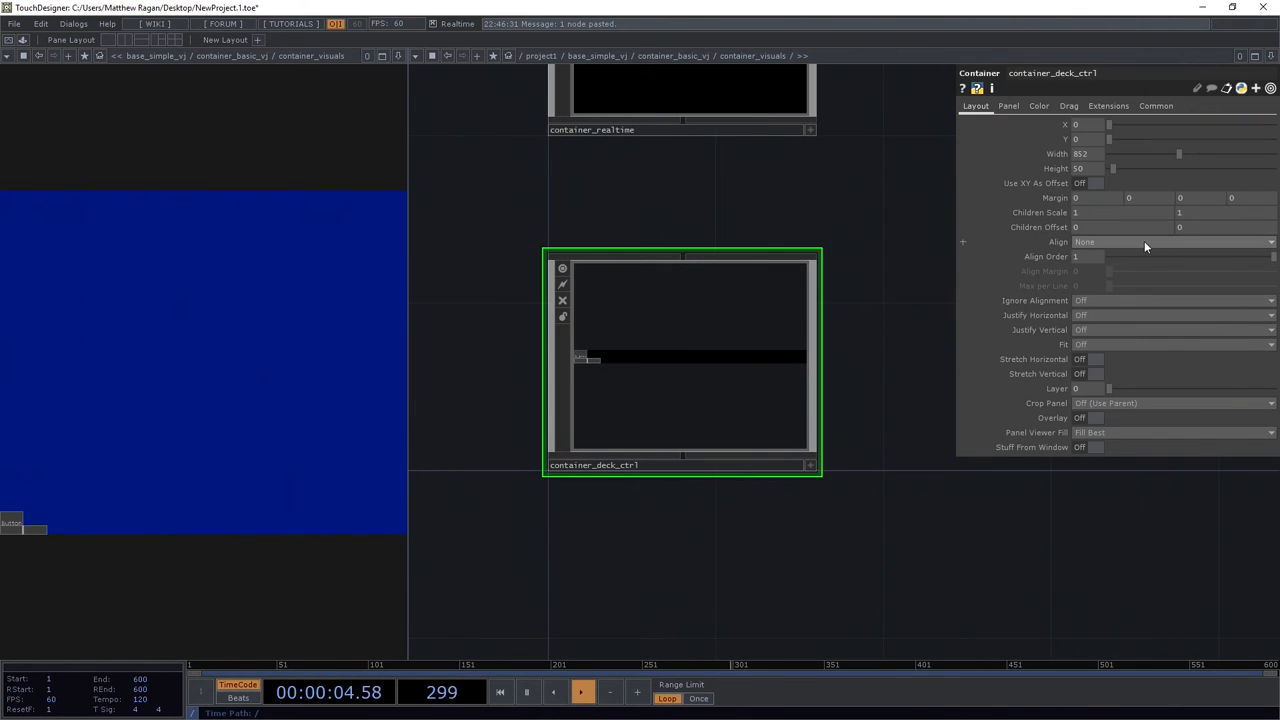
Set container_deck_ctrl Align to Layout Horizontal Left to Right and add slider1 between the buttons.
{"action": "left_click", "coordinate": [1170, 242]}
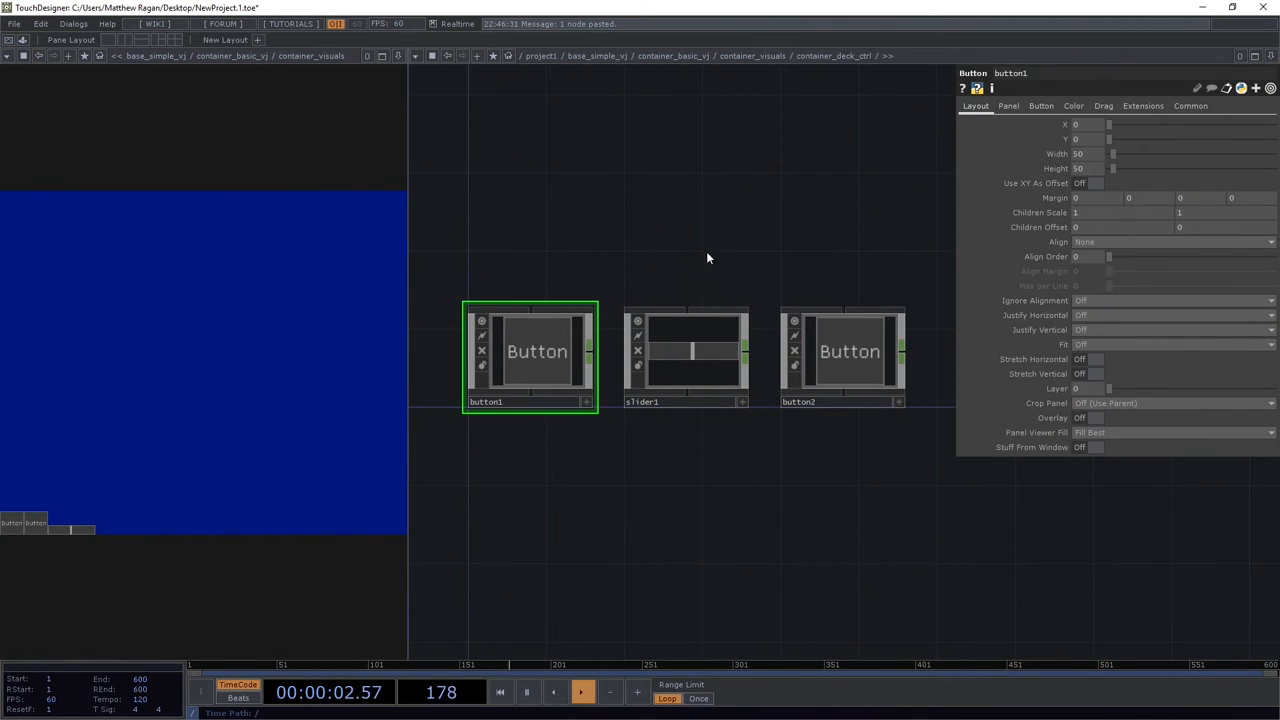
{"action": "left_click", "coordinate": [684, 356]}
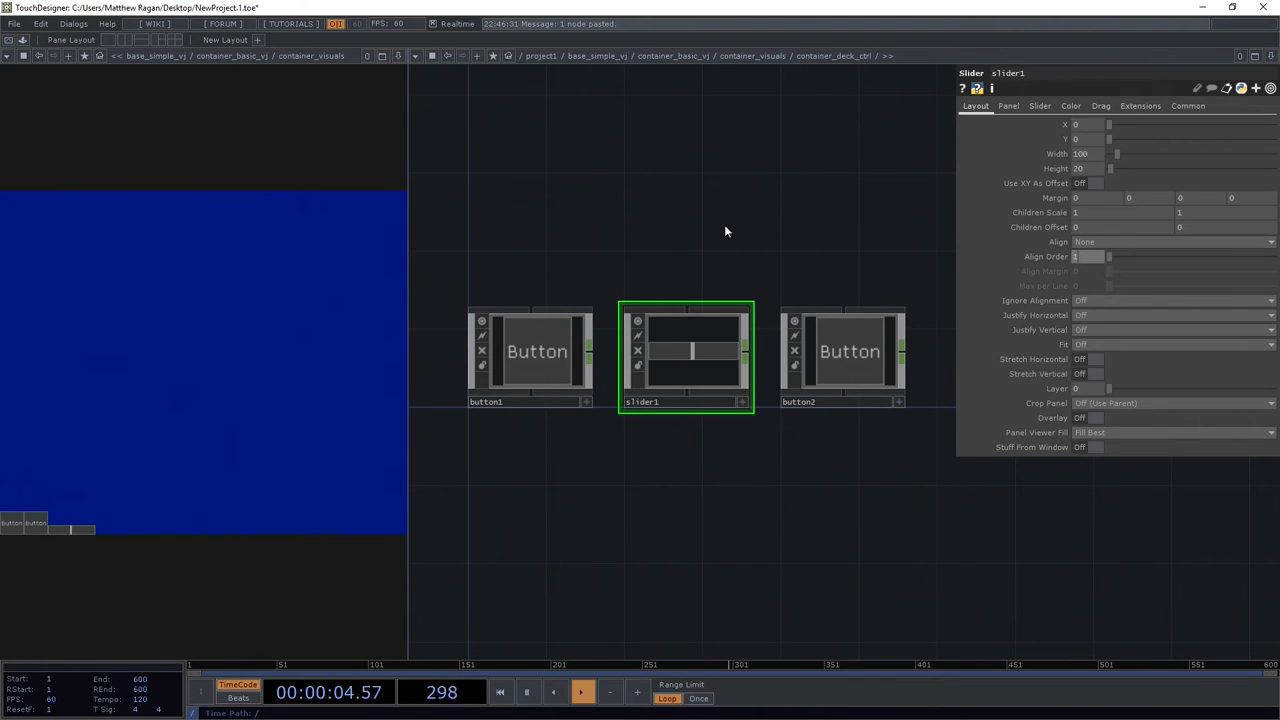
{"action": "left_click", "coordinate": [844, 356]}
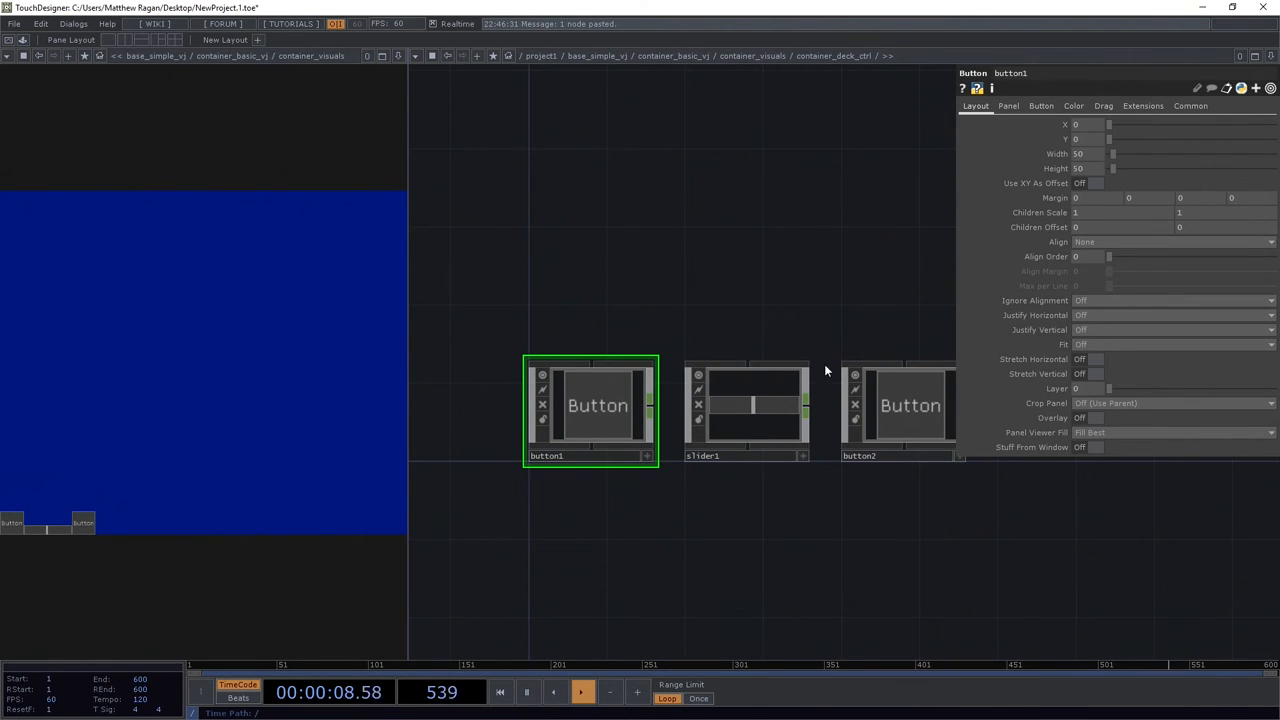
Dive inside button1 and select its bg Text TOP reading 'Button'.
{"action": "left_click", "coordinate": [744, 410]}
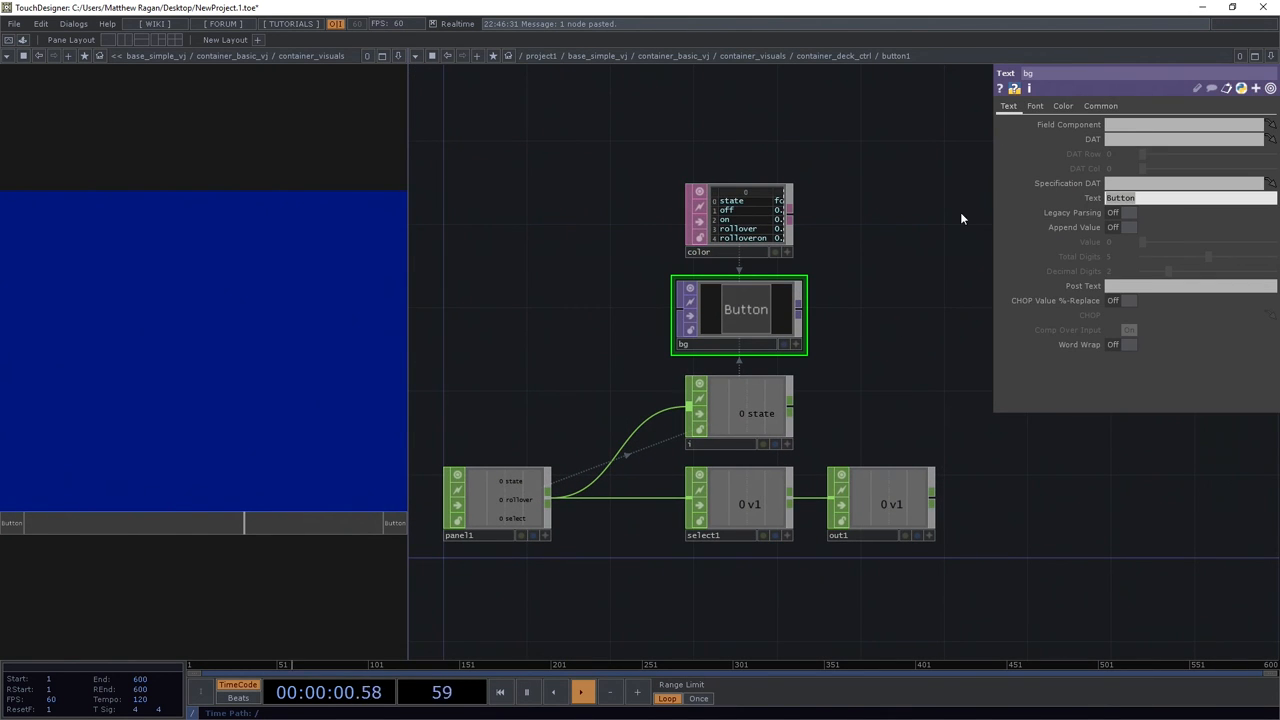
Set button1's bg Text to 'Deck A' and button2's to 'Deck B'.
{"action": "type", "text": "Deck A"}
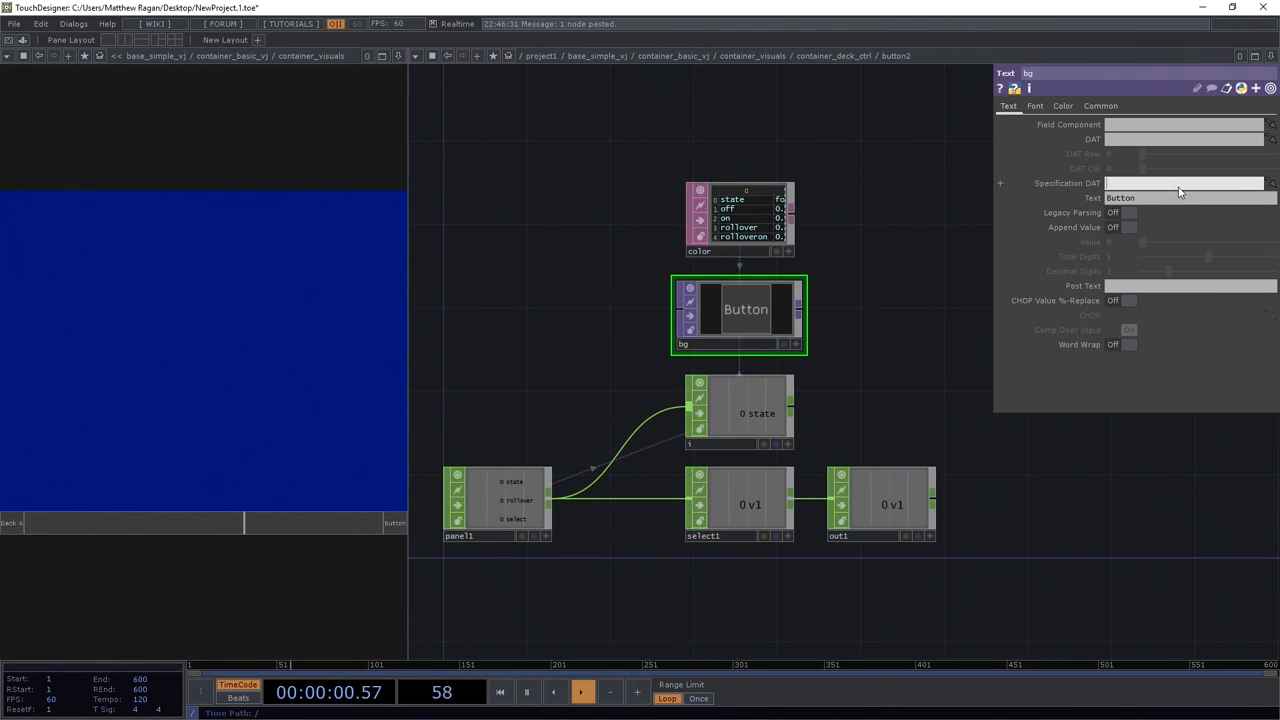
{"action": "type", "text": "Dec1"}
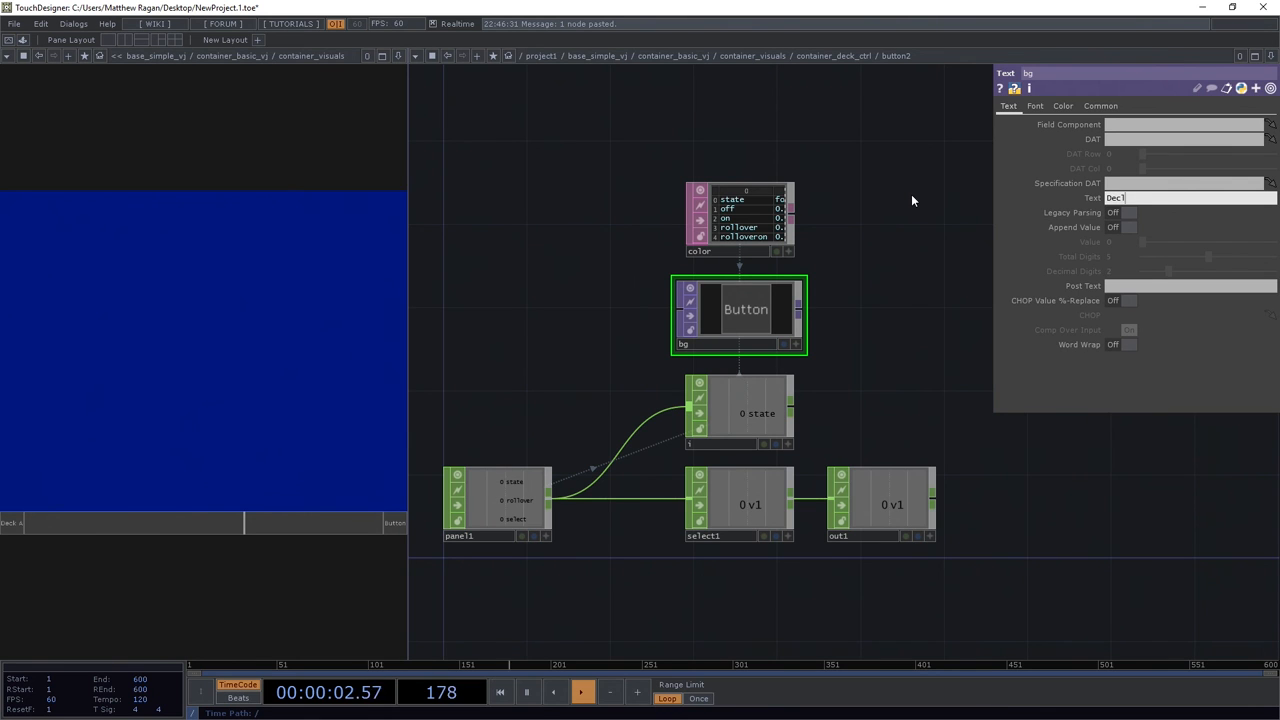
{"action": "type", "text": "Deck B"}
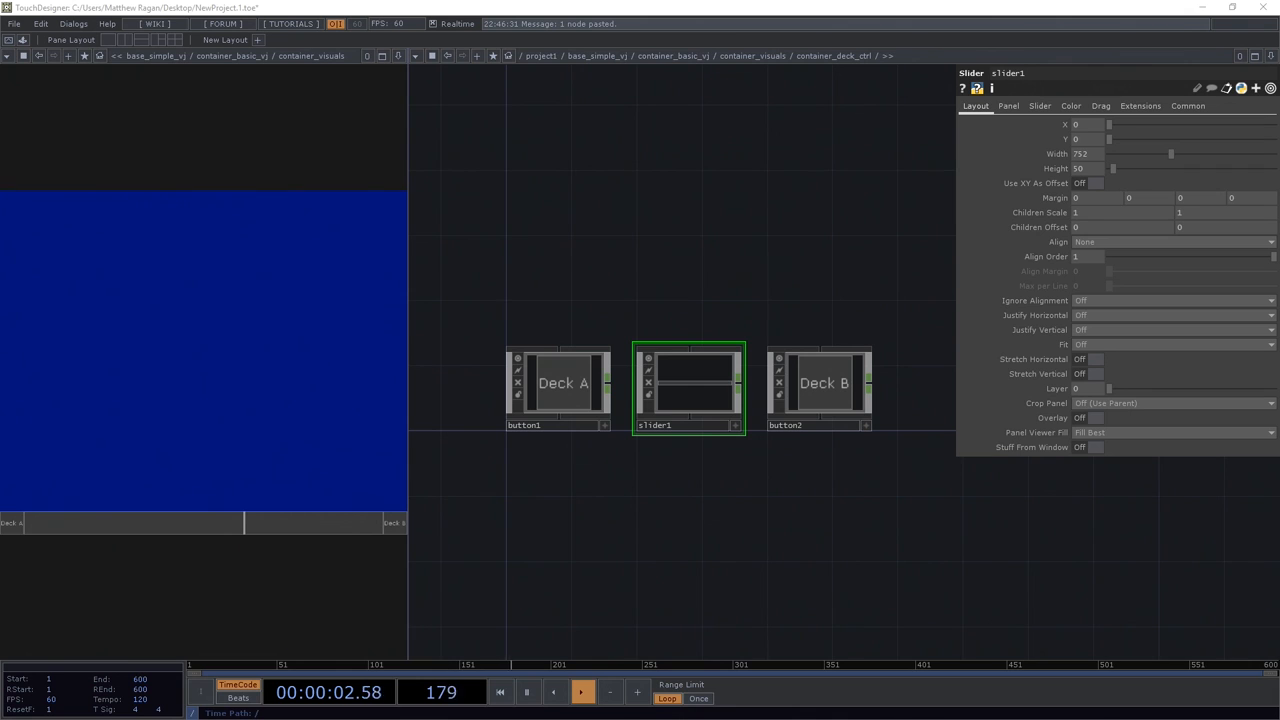
{"action": "mouse_move", "coordinate": [412, 488]}
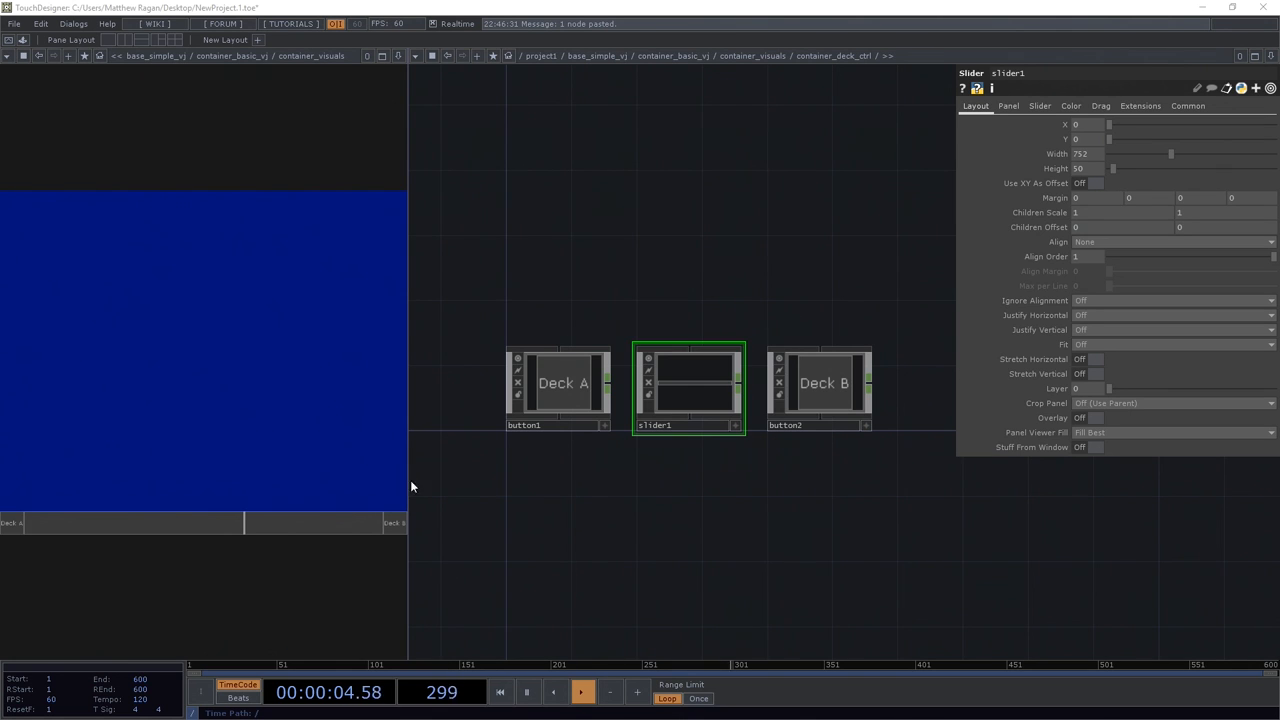